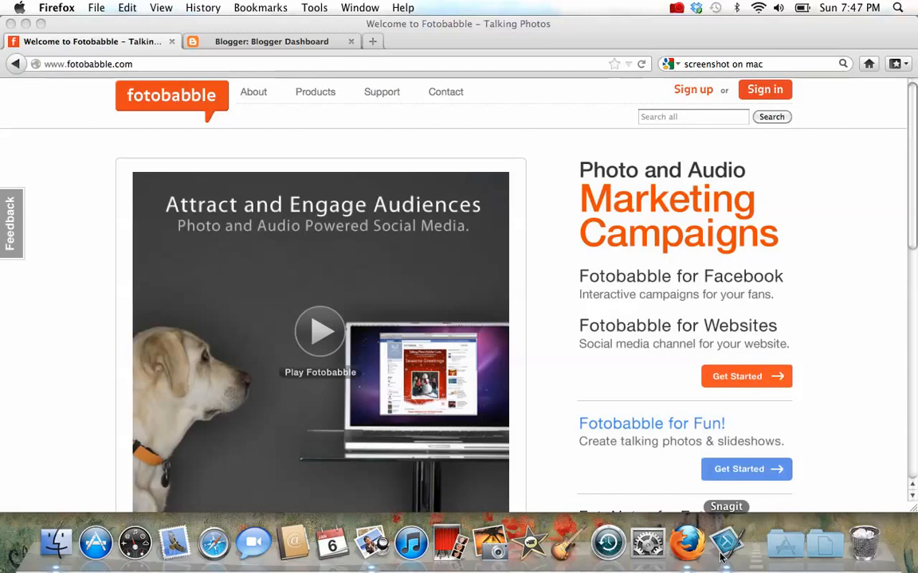
mouse_move(556, 325)
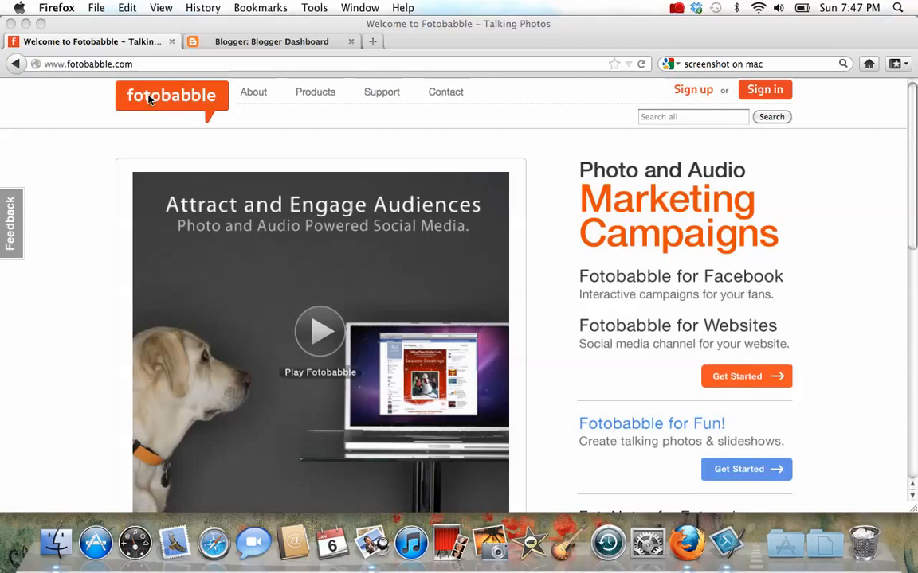
mouse_move(165, 111)
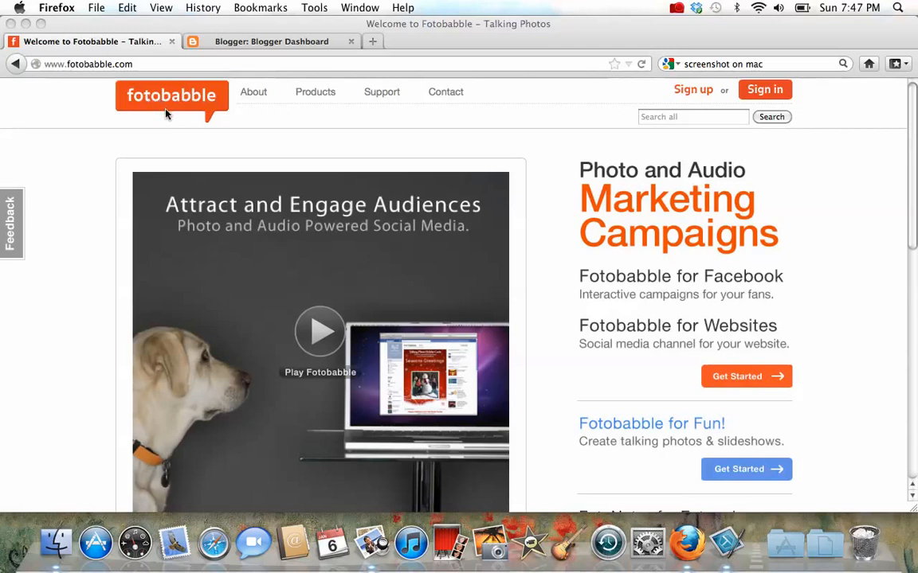
mouse_move(749, 131)
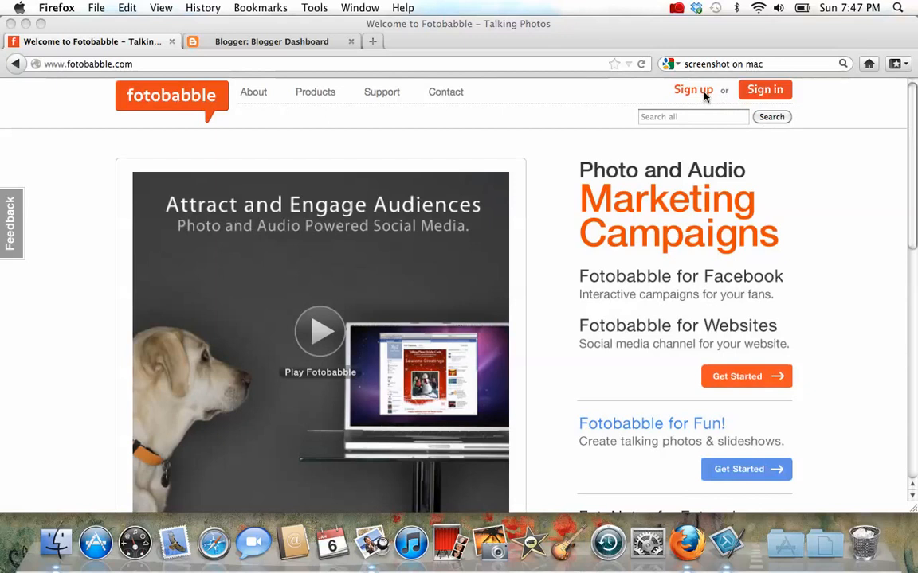
mouse_move(701, 96)
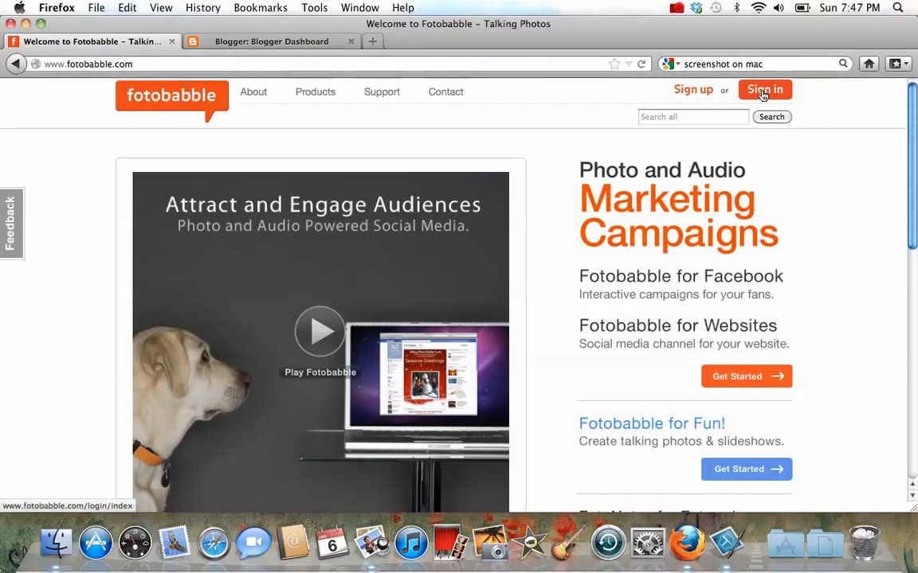
left_click(765, 89)
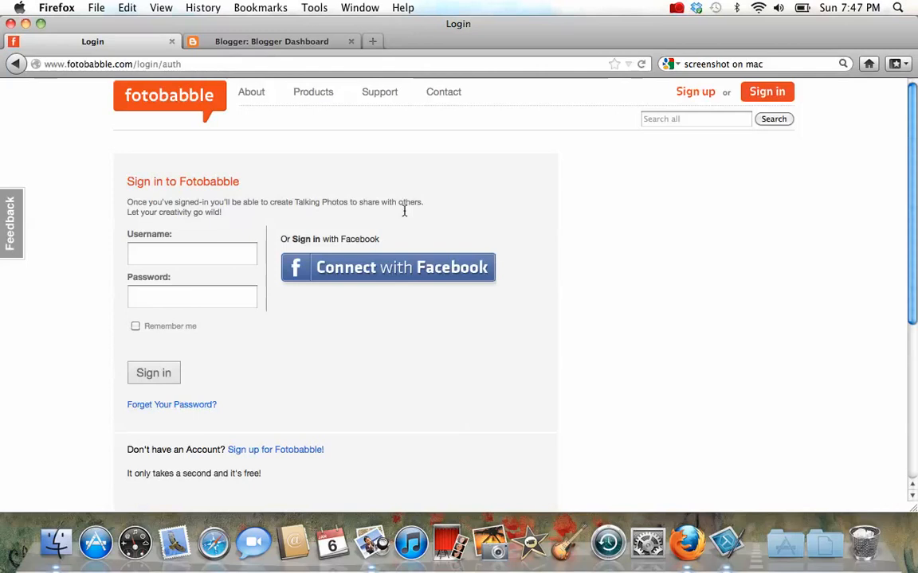
mouse_move(383, 277)
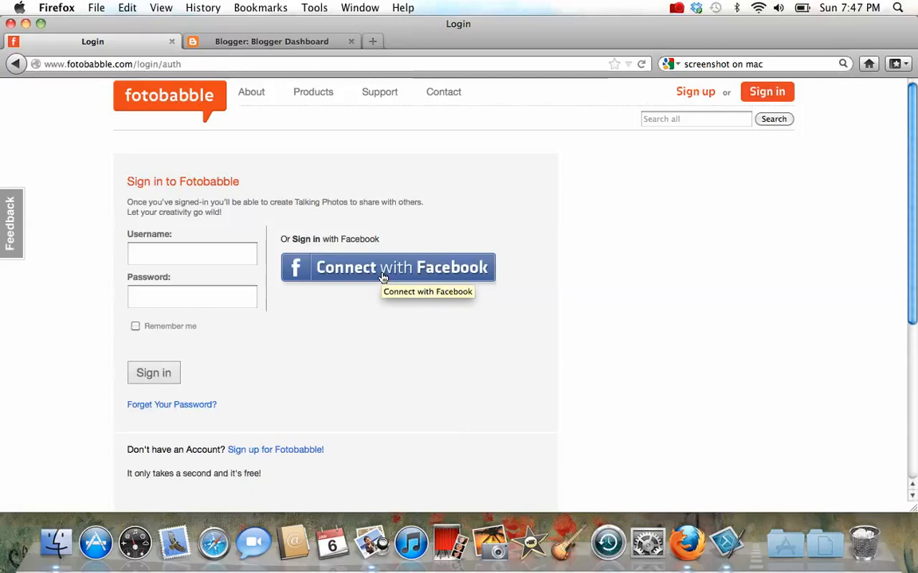
left_click(191, 254)
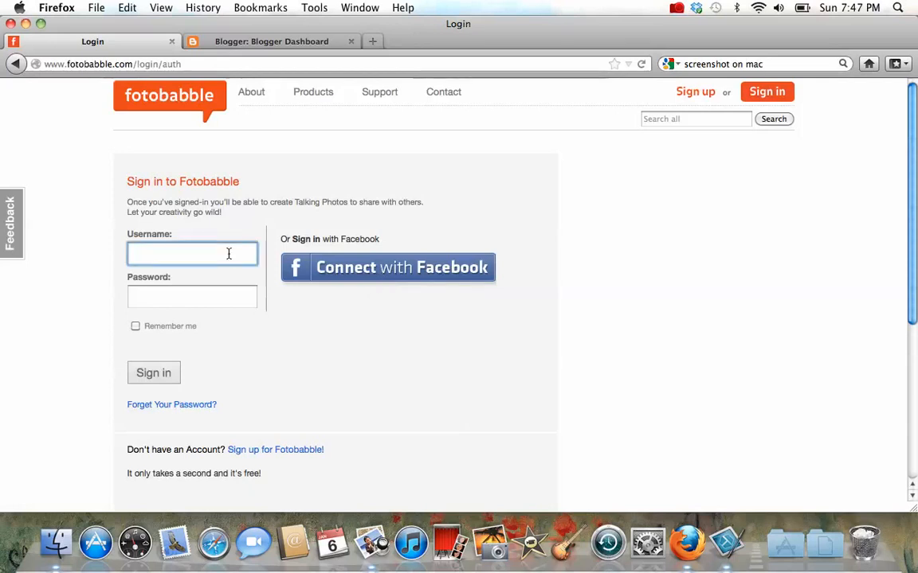
type("greenae")
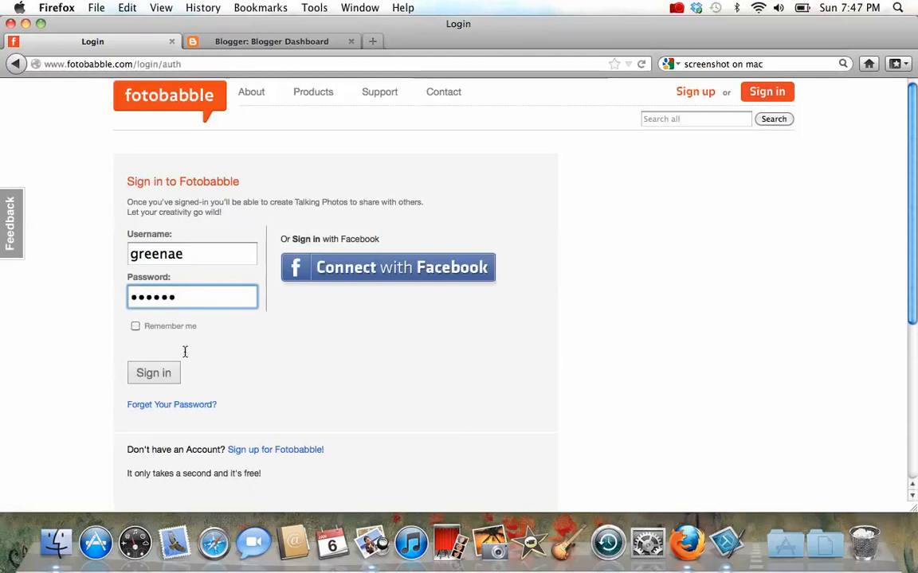
left_click(153, 373)
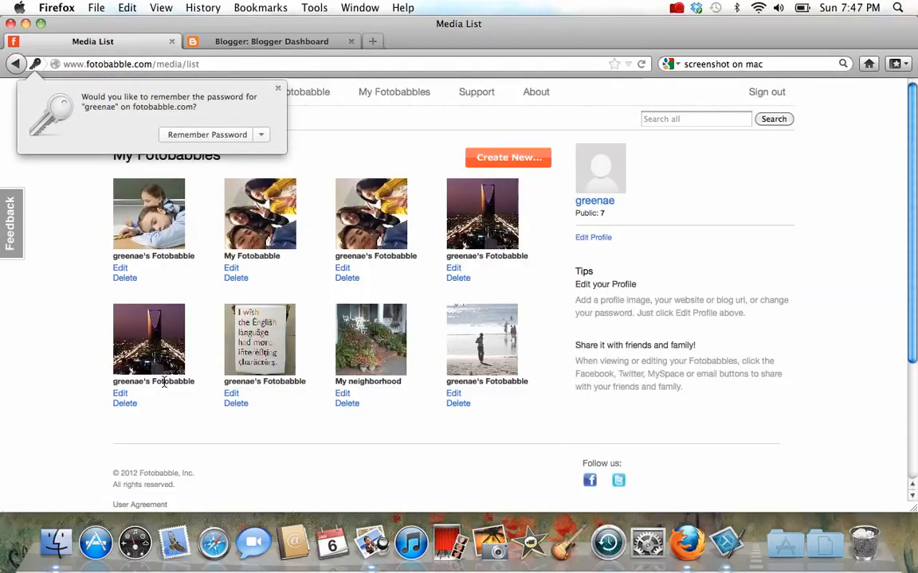
Step: Decline Firefox's Remember Password prompt and start a new Fotobabble via Create New
left_click(277, 88)
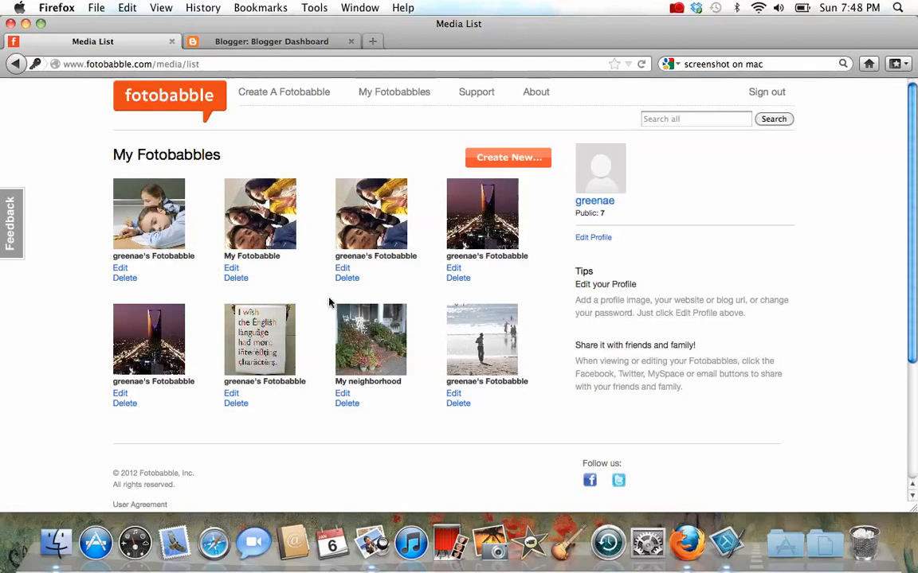
mouse_move(453, 178)
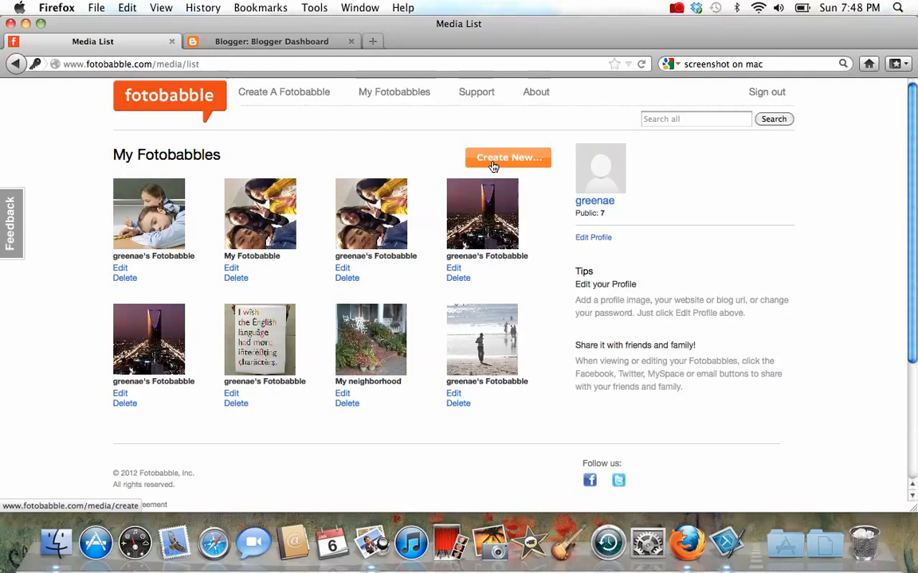
left_click(508, 158)
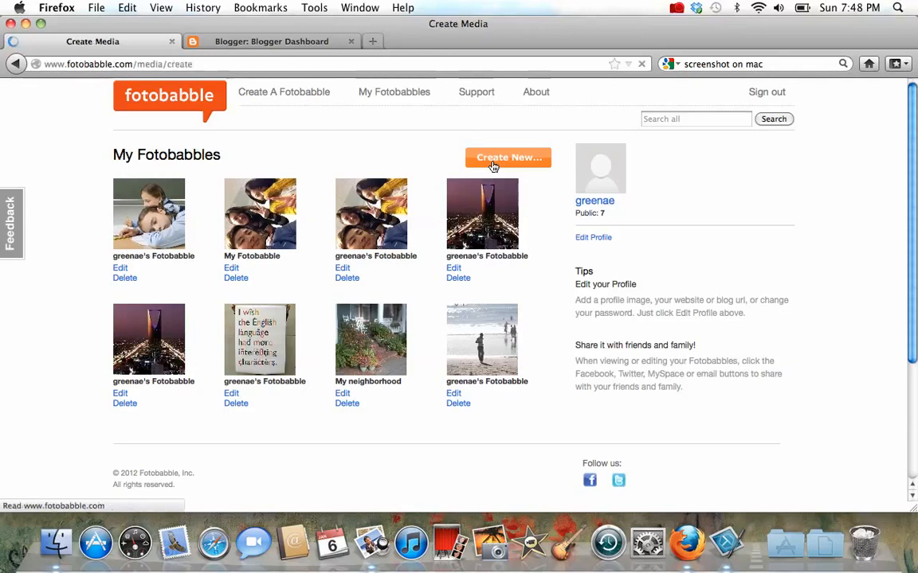
Step: Browse to the Desktop folder and choose the screenshot file as the photo to upload
left_click(509, 158)
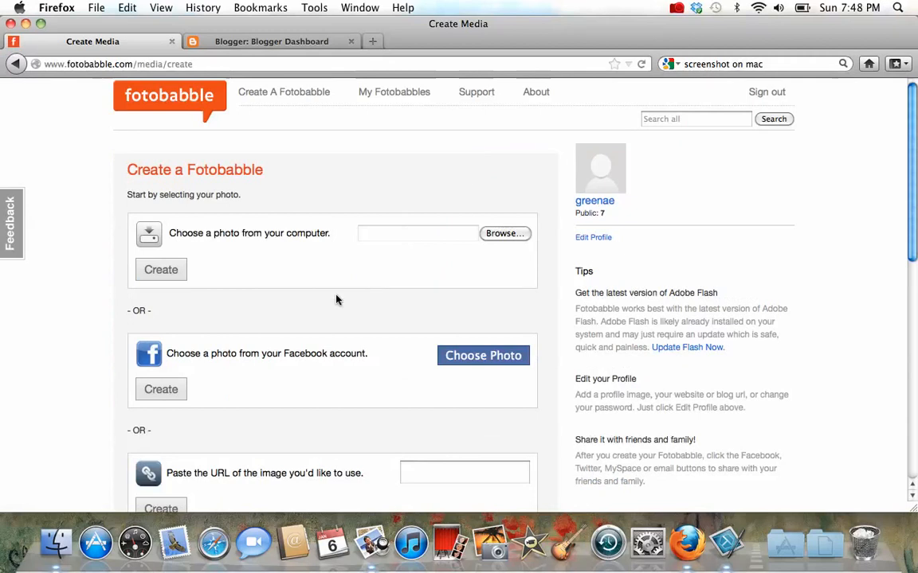
mouse_move(274, 256)
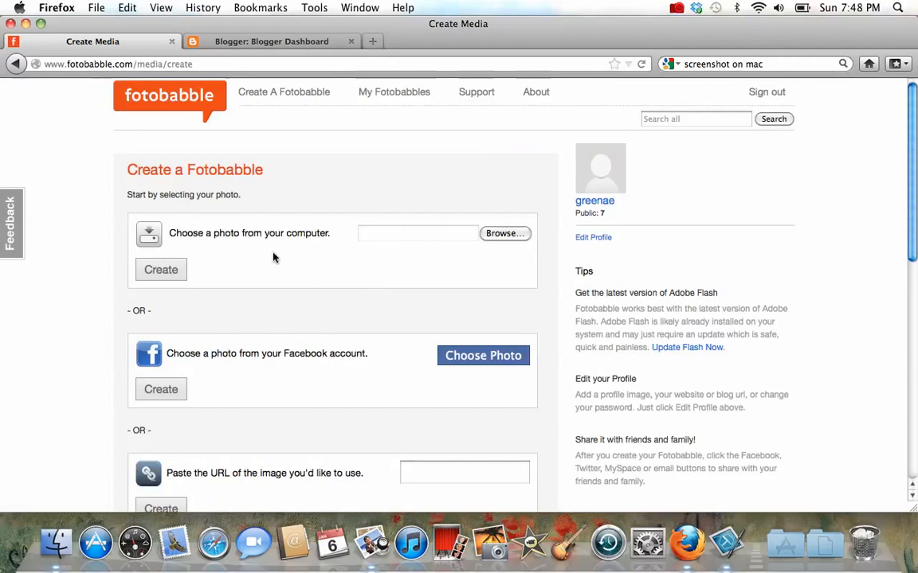
mouse_move(443, 274)
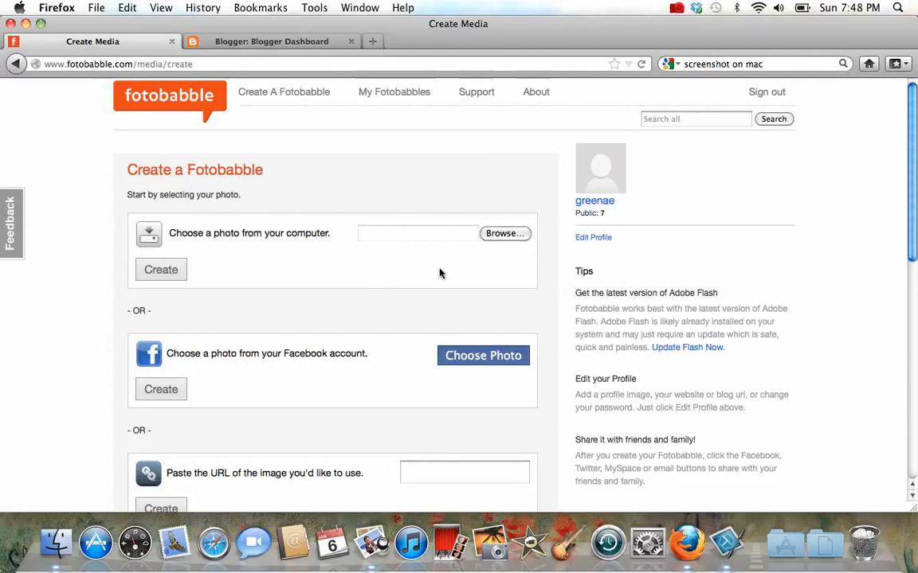
mouse_move(483, 355)
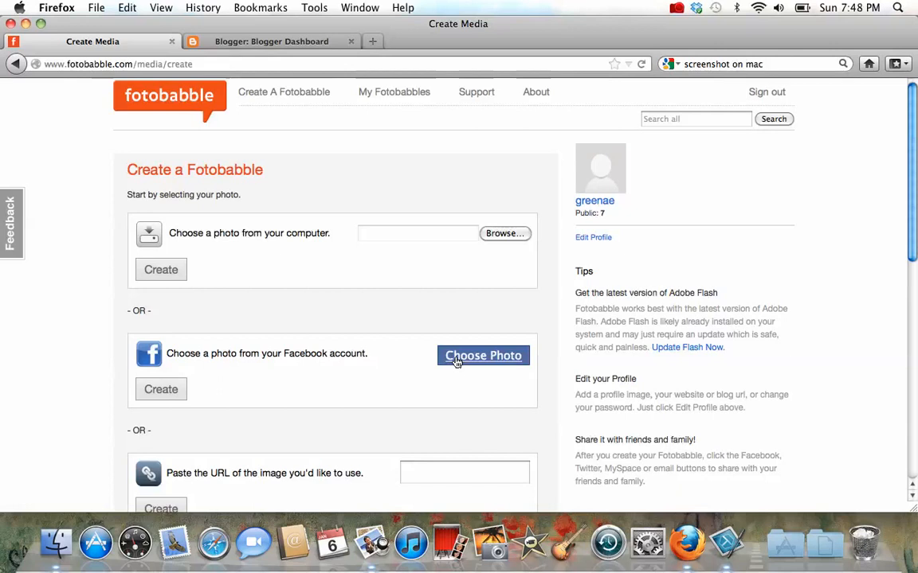
mouse_move(503, 233)
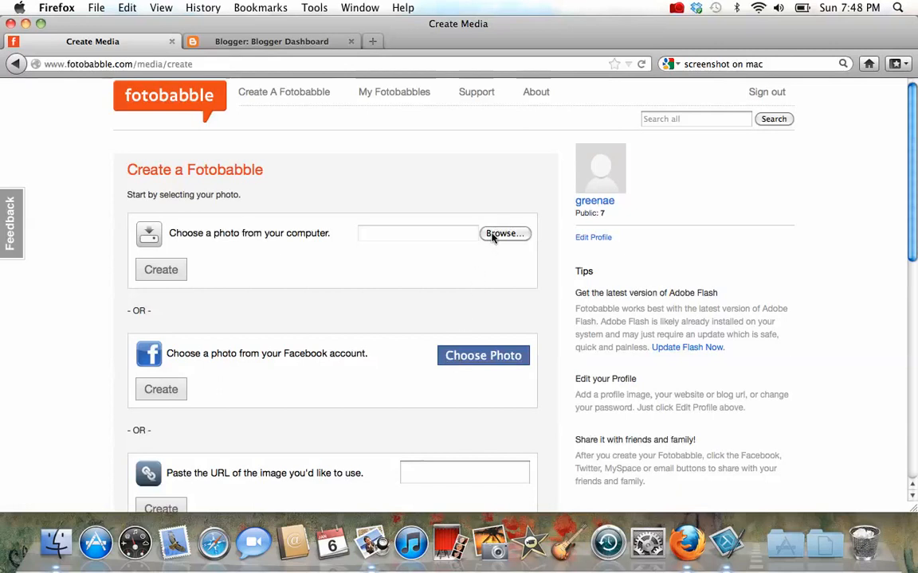
left_click(505, 233)
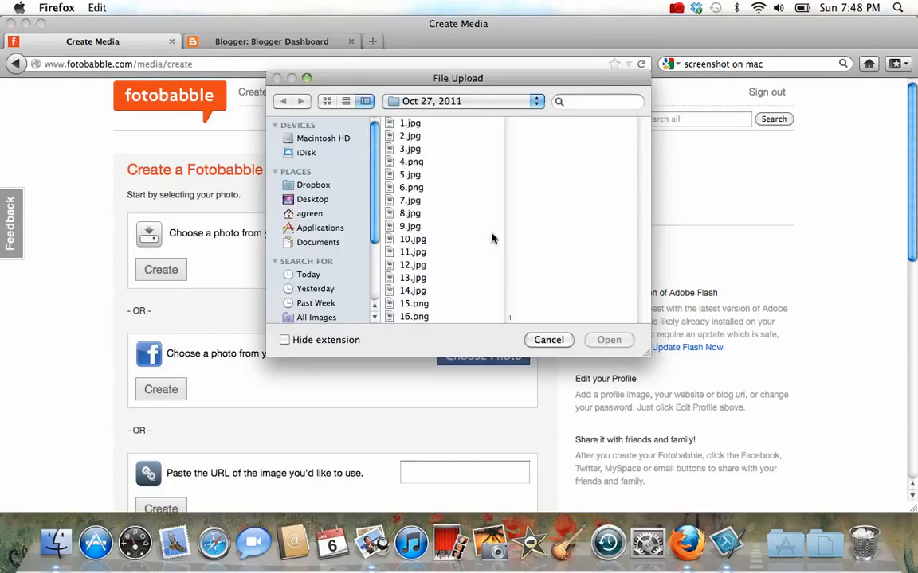
left_click(312, 199)
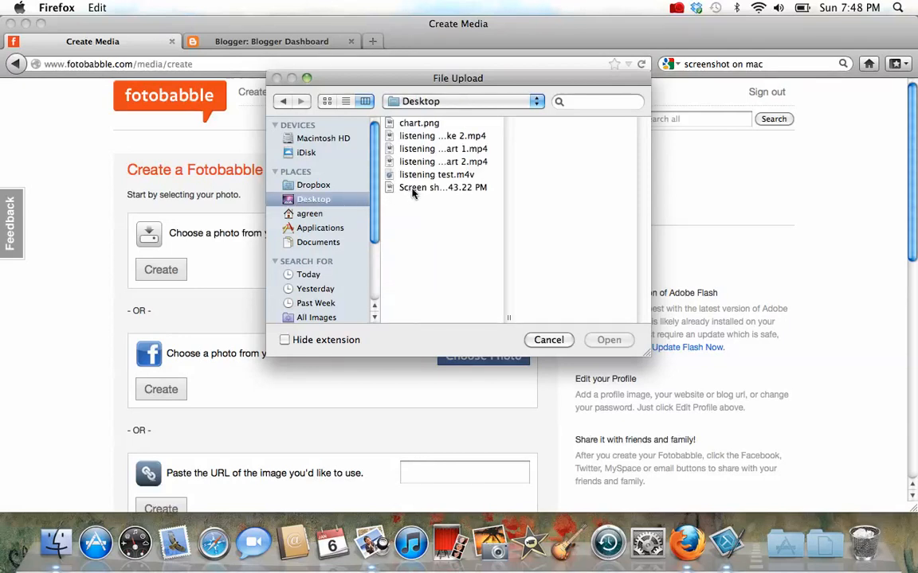
left_click(609, 341)
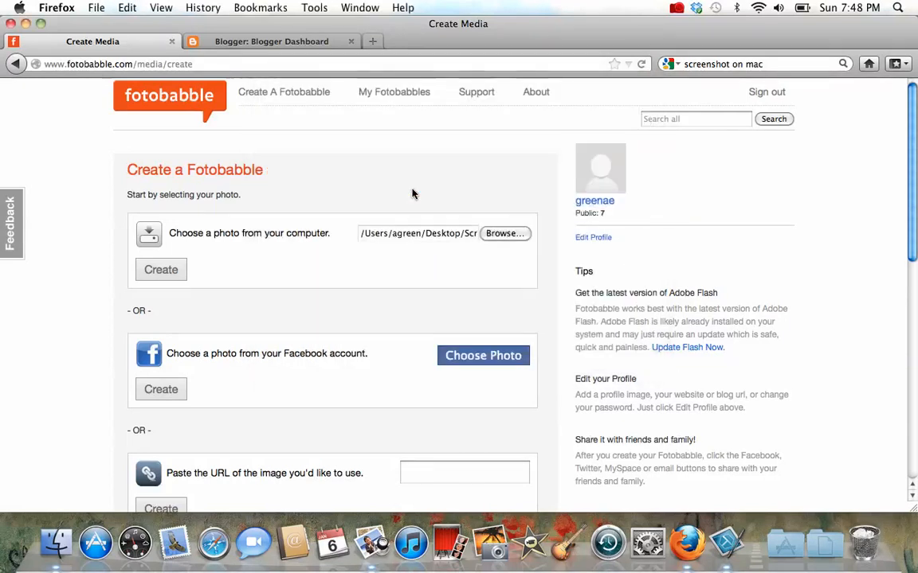
Step: Create the Fotobabble from the screenshot and reach the Record controls on its edit page
left_click(161, 269)
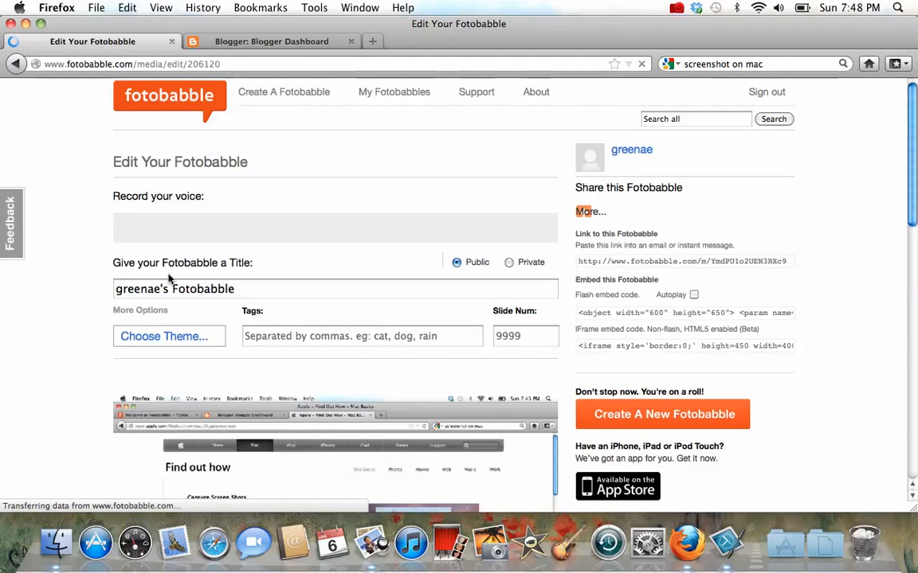
scroll("down", 3)
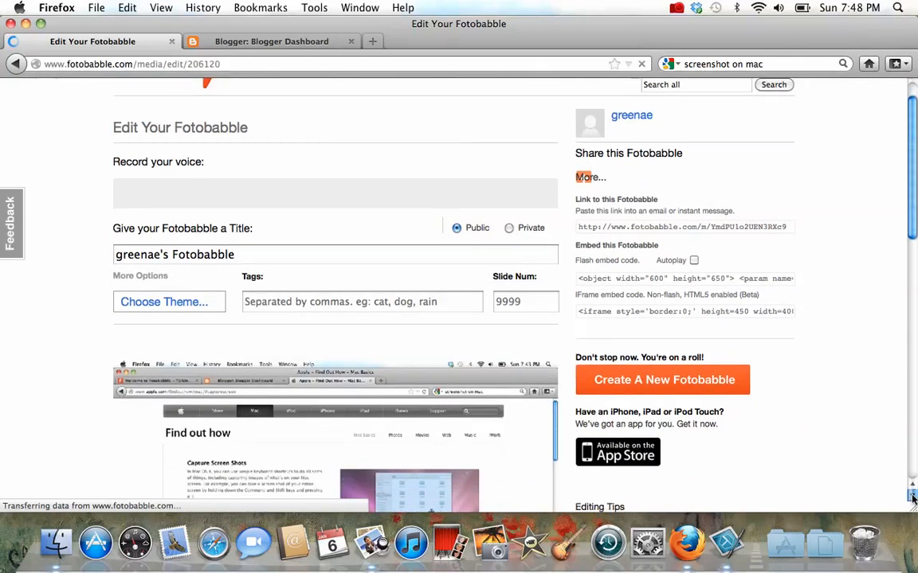
scroll("down", 3)
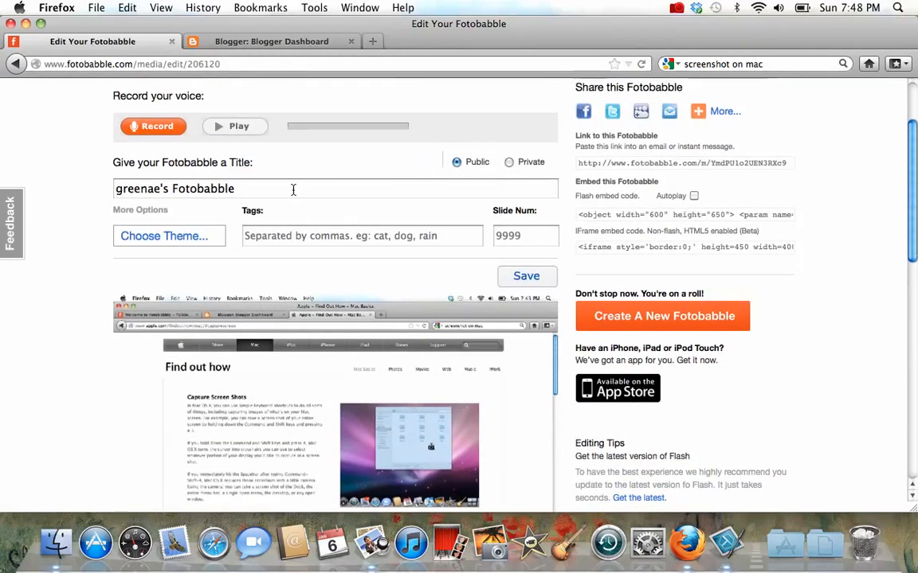
mouse_move(414, 188)
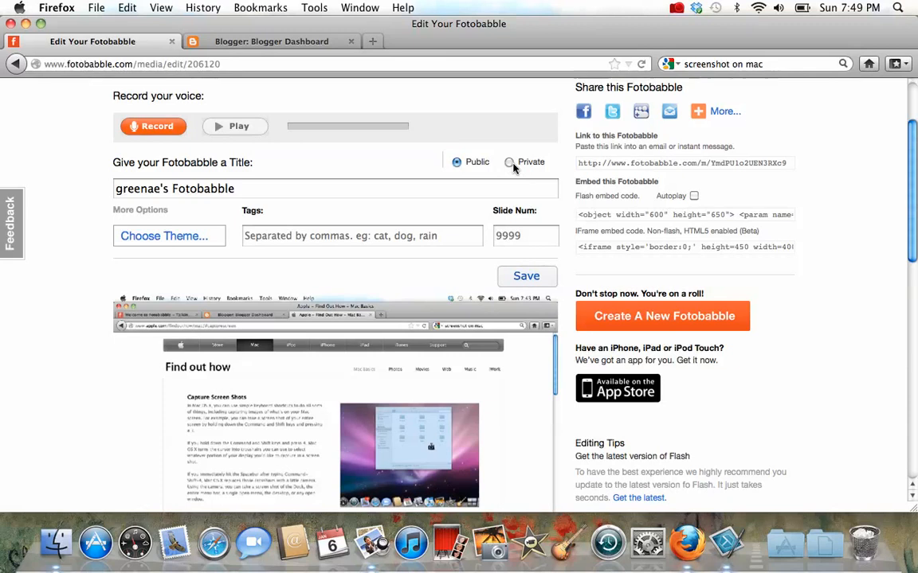
Step: Start recording and allow Flash Player camera and microphone access
left_click(153, 126)
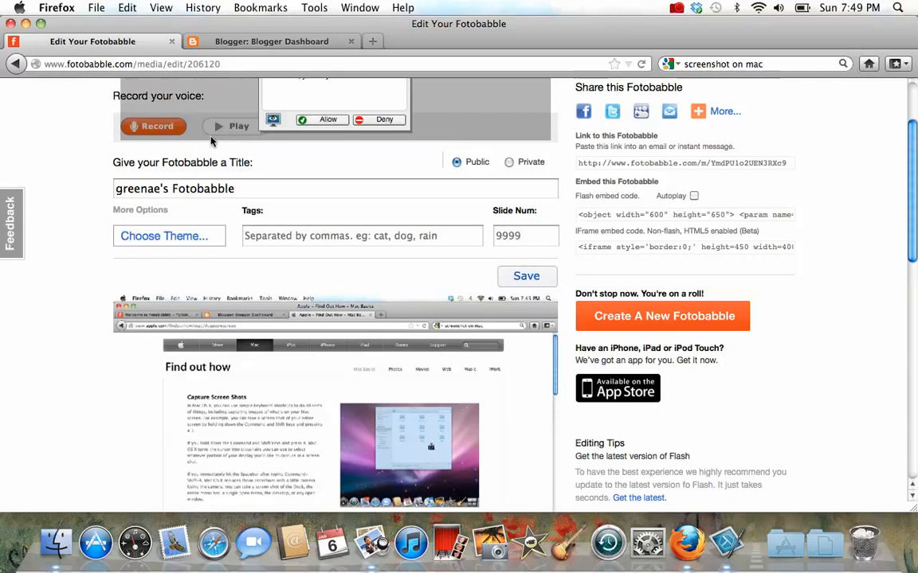
mouse_move(873, 194)
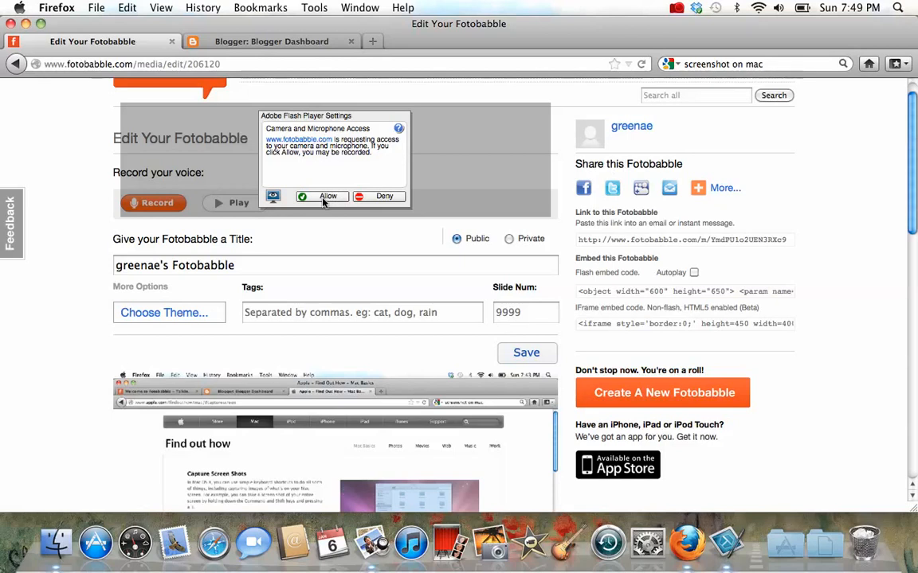
left_click(328, 196)
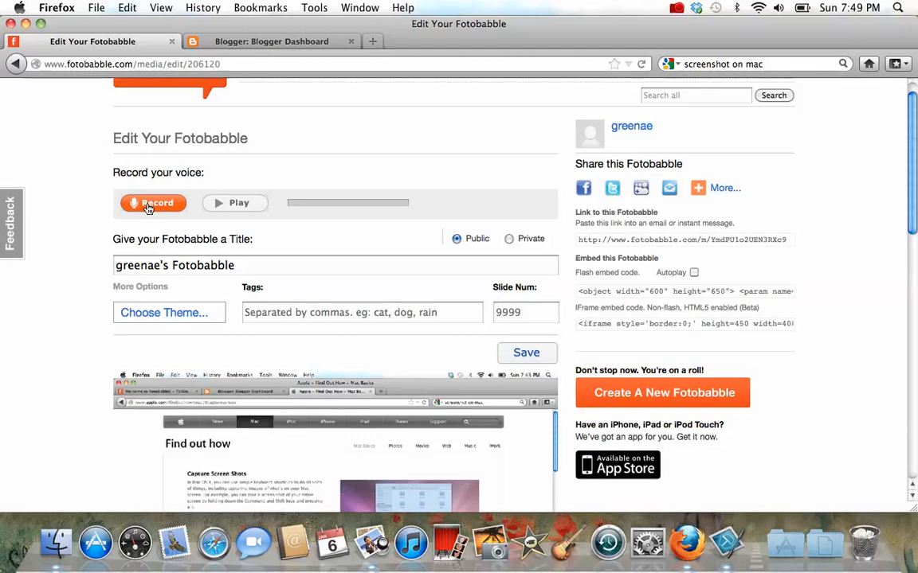
Step: Record the spoken narration, stop it, and play it back to check the result
left_click(153, 204)
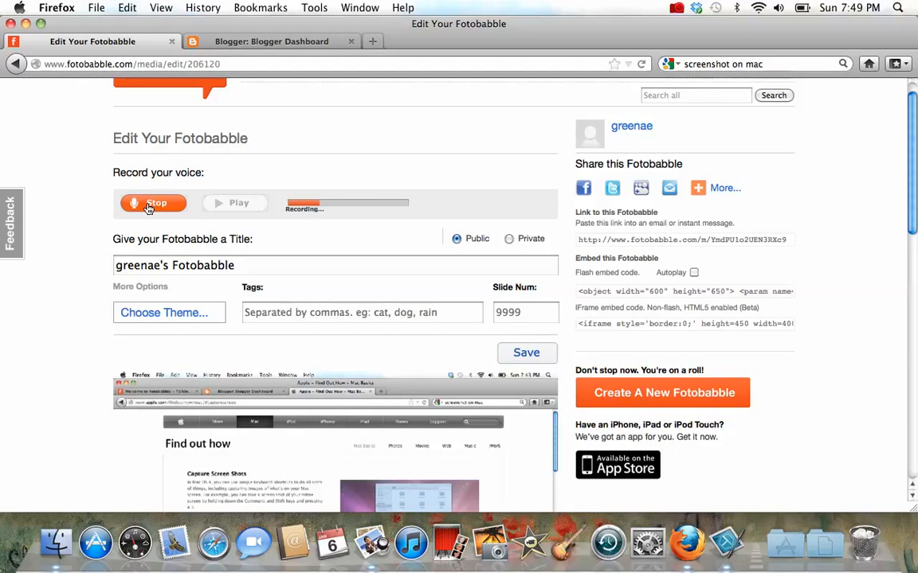
left_click(153, 203)
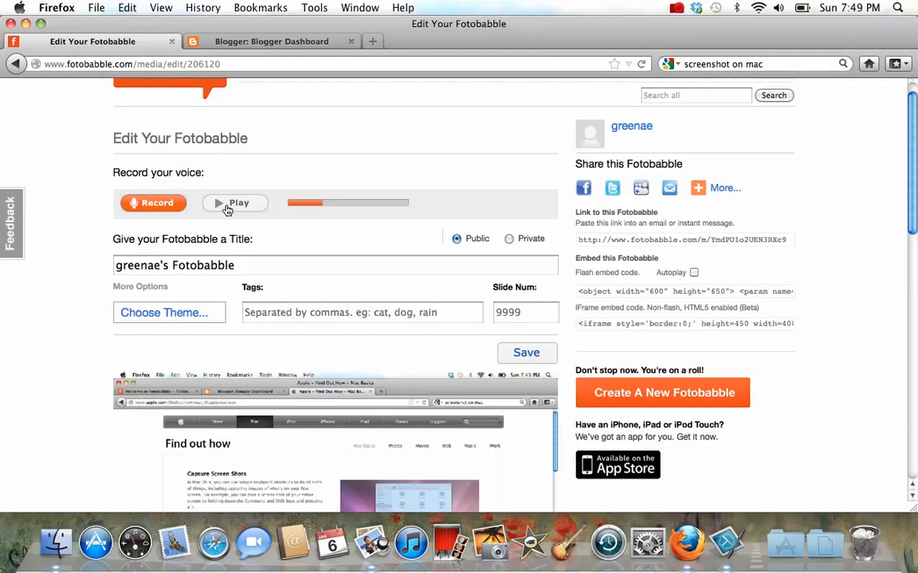
left_click(234, 202)
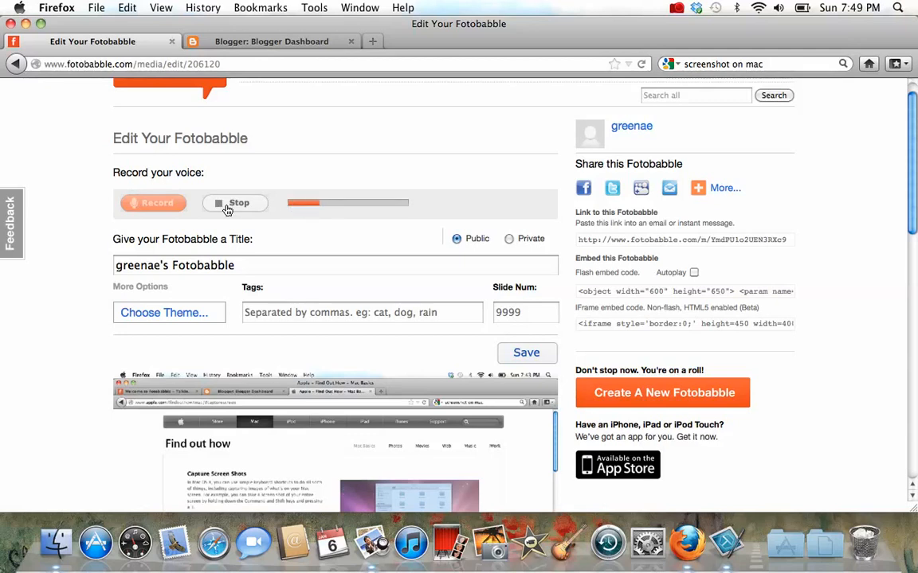
left_click(234, 204)
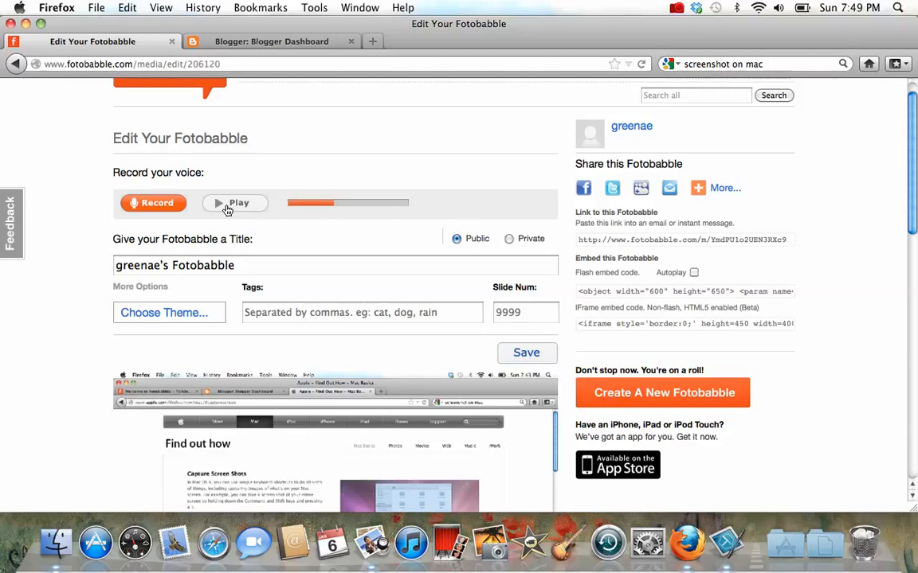
scroll("down", 3)
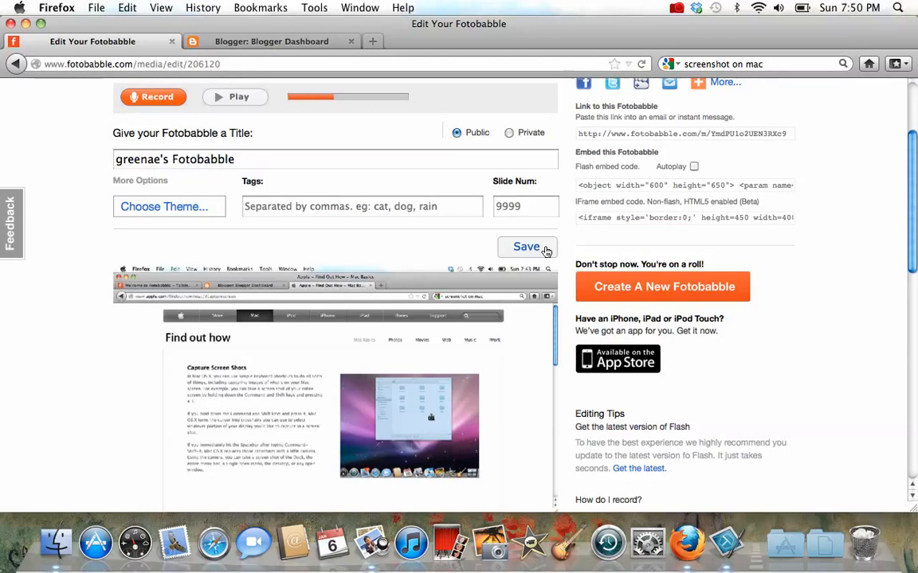
Step: Save the talking photo and get the 'saved and ready to share' confirmation
left_click(526, 247)
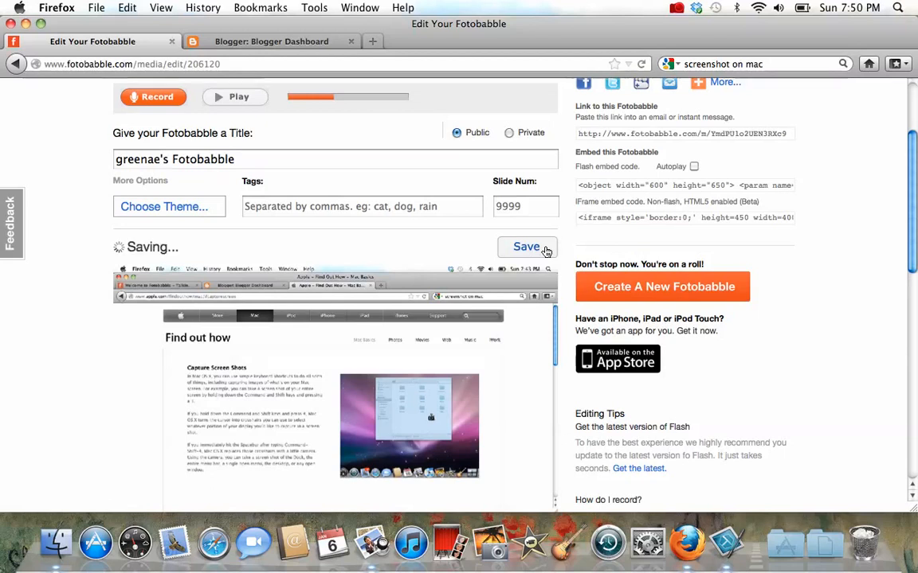
left_click(526, 247)
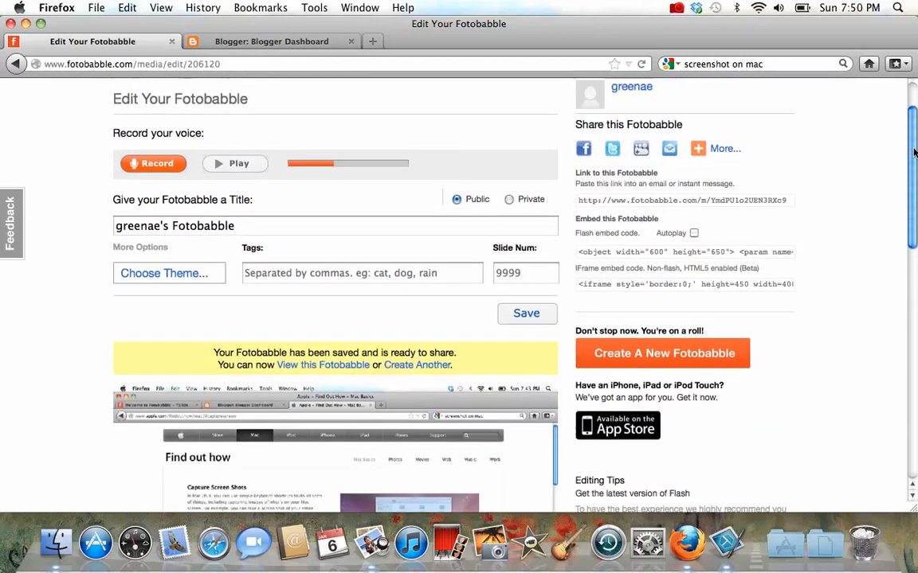
scroll("down", 3)
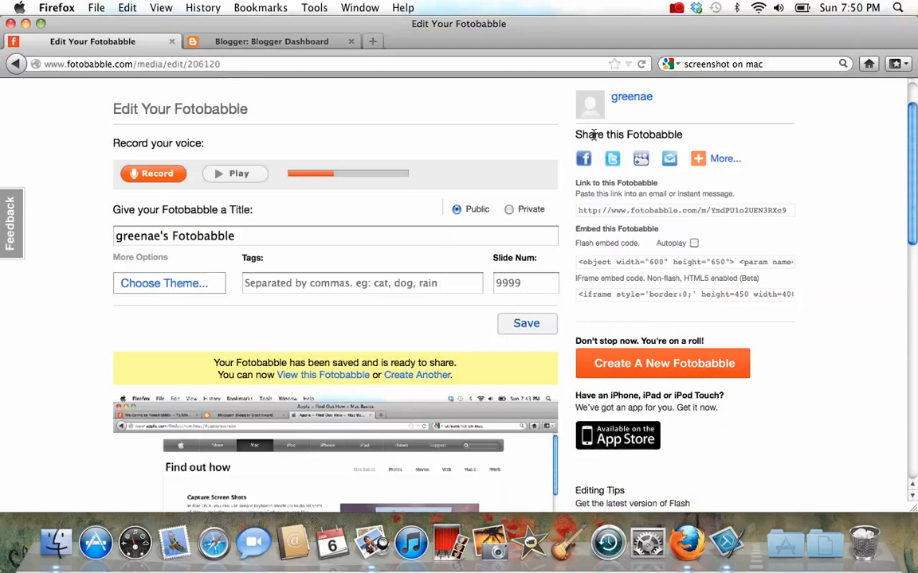
mouse_move(583, 159)
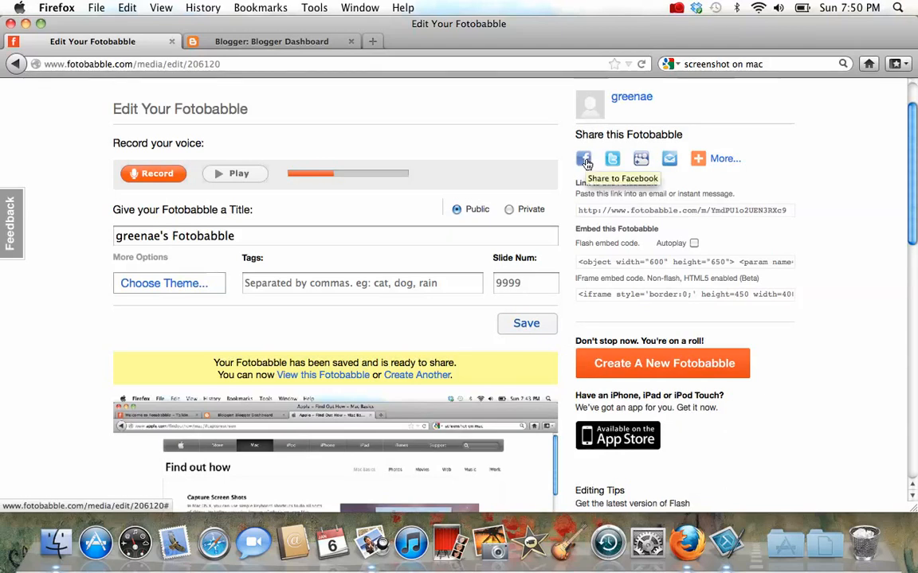
mouse_move(598, 210)
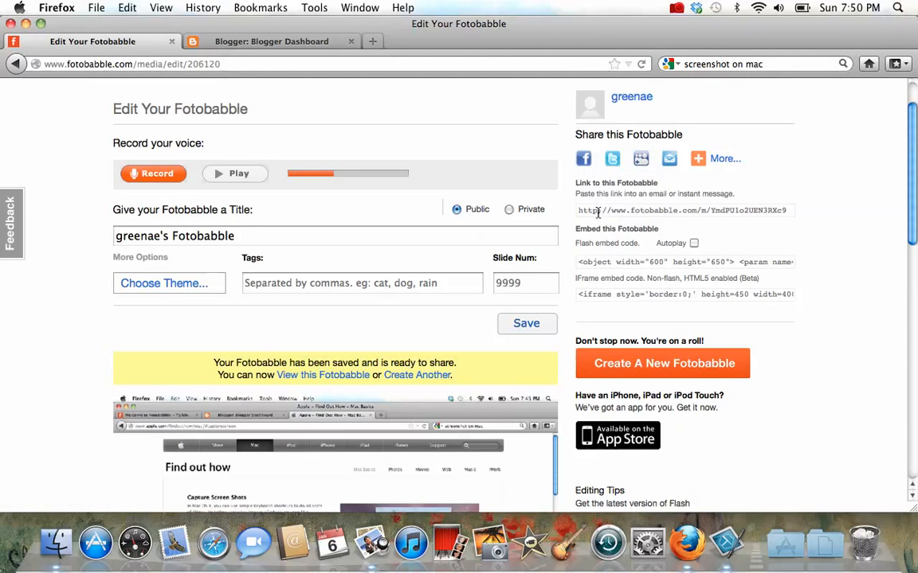
mouse_move(650, 213)
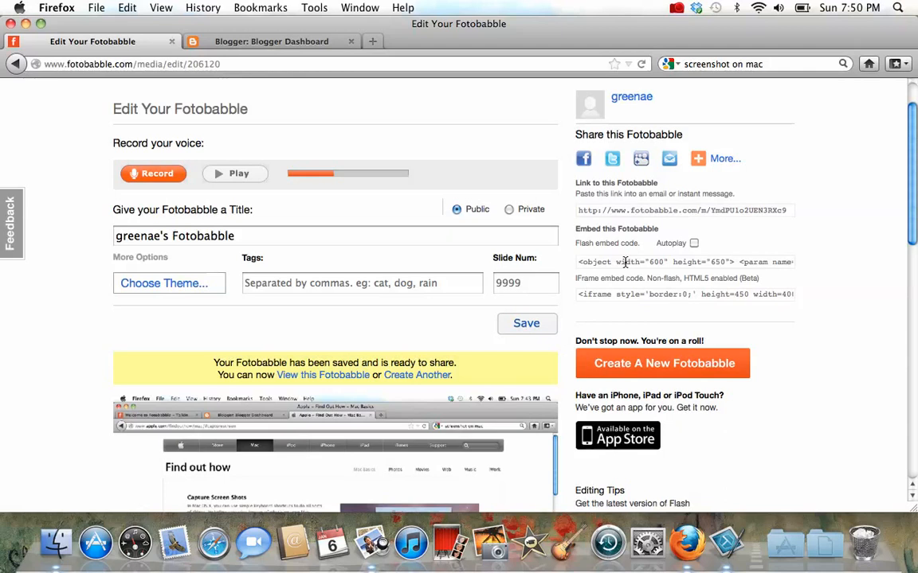
Step: Select the whole Flash embed code and copy it to the clipboard
triple_click(685, 261)
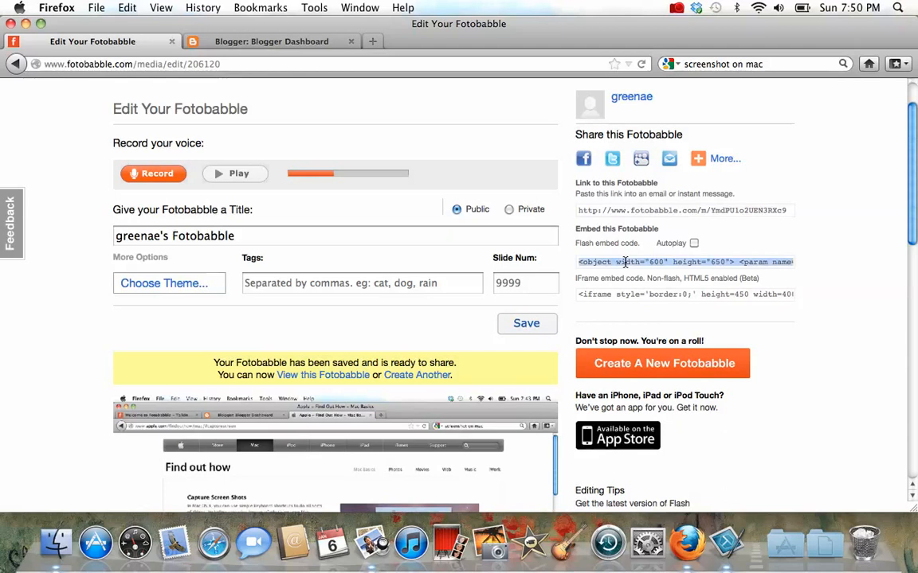
right_click(629, 261)
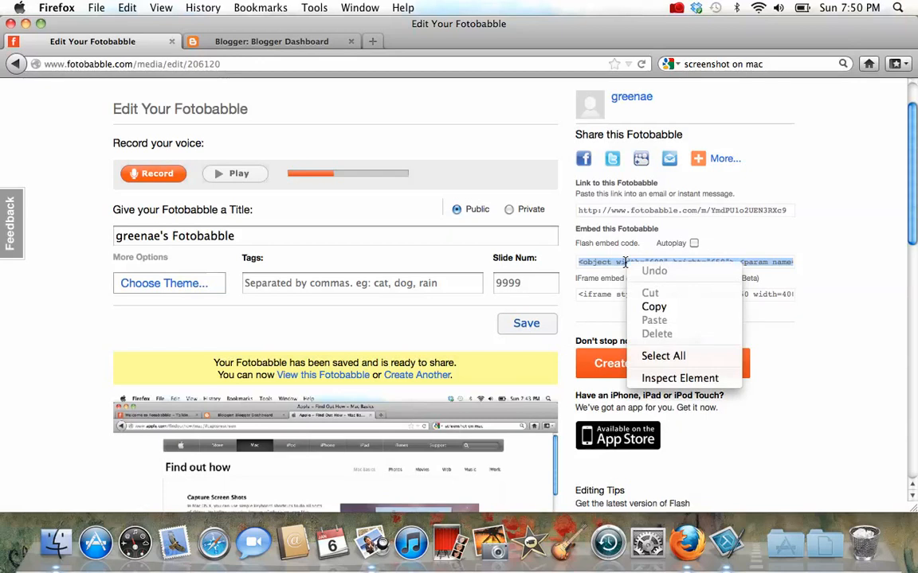
left_click(654, 306)
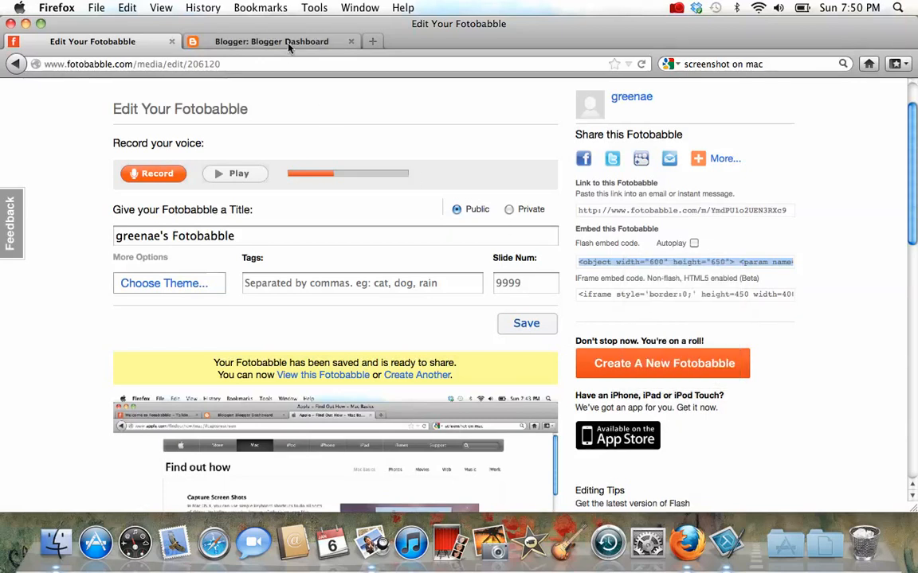
Step: From the Blogger dashboard, start a new post in the Basic II Listening/Speaking blog
left_click(271, 42)
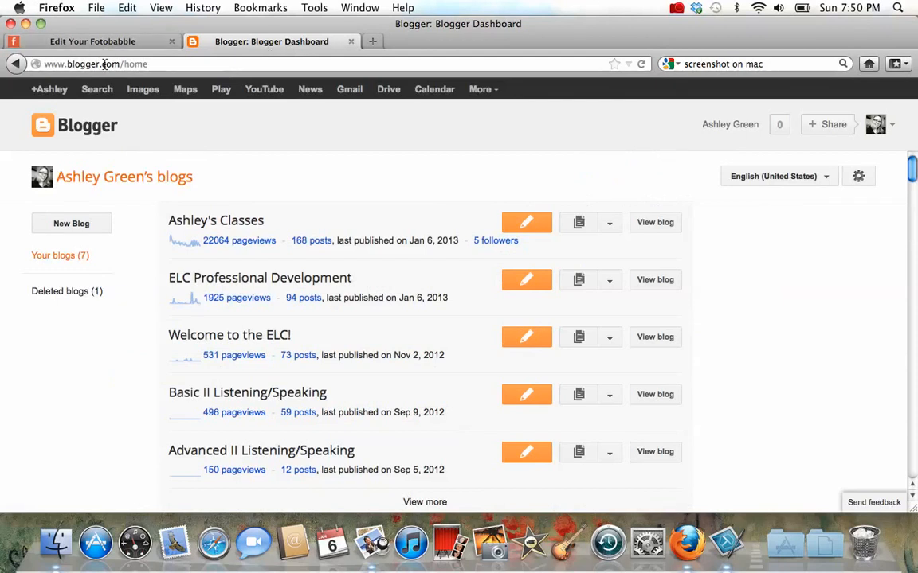
mouse_move(194, 401)
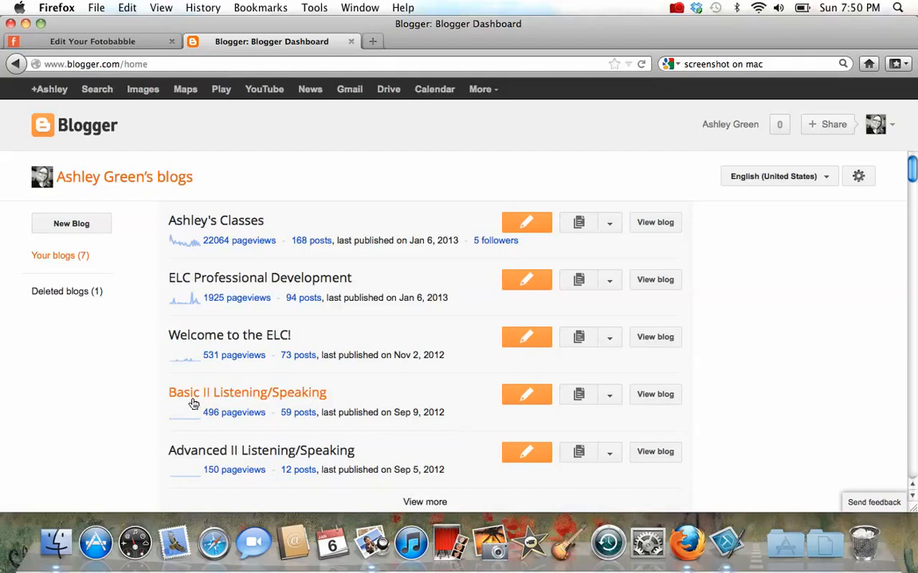
left_click(247, 392)
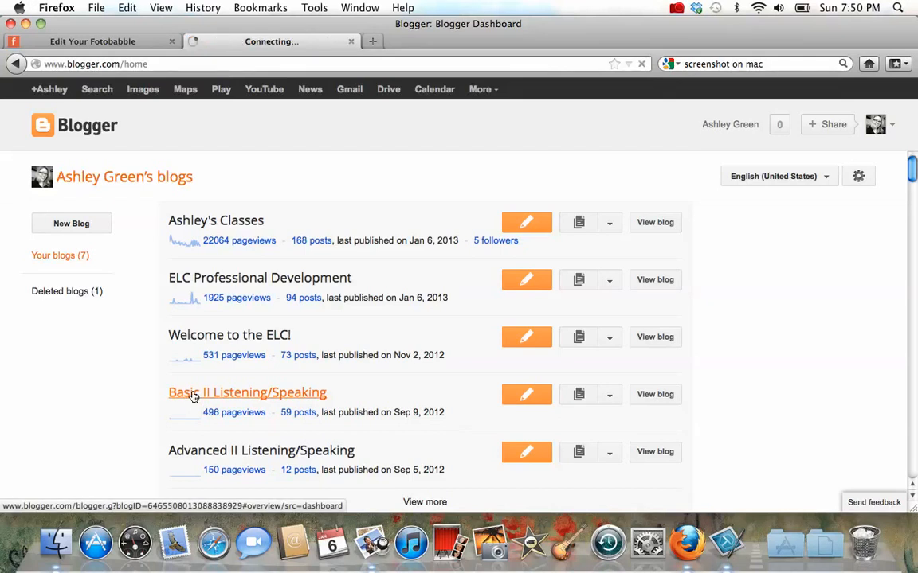
left_click(247, 392)
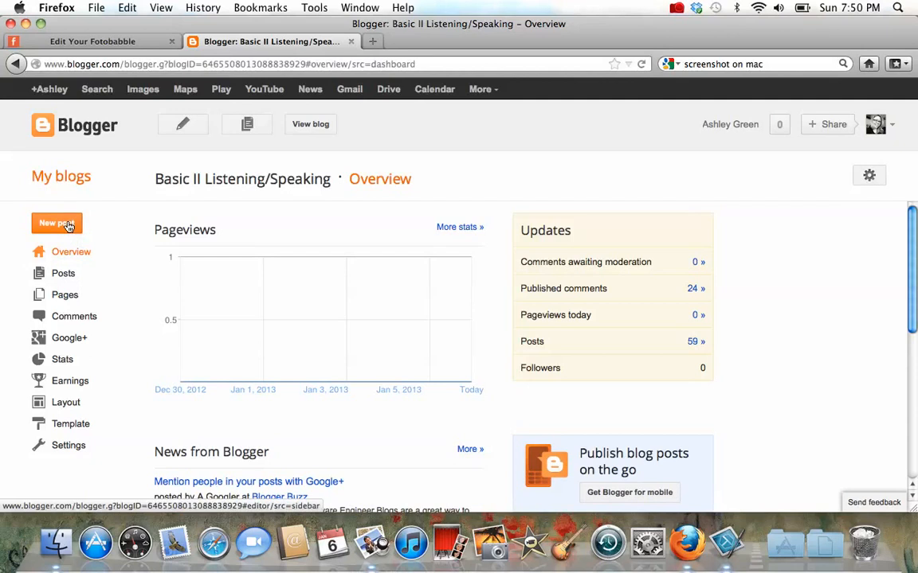
left_click(56, 223)
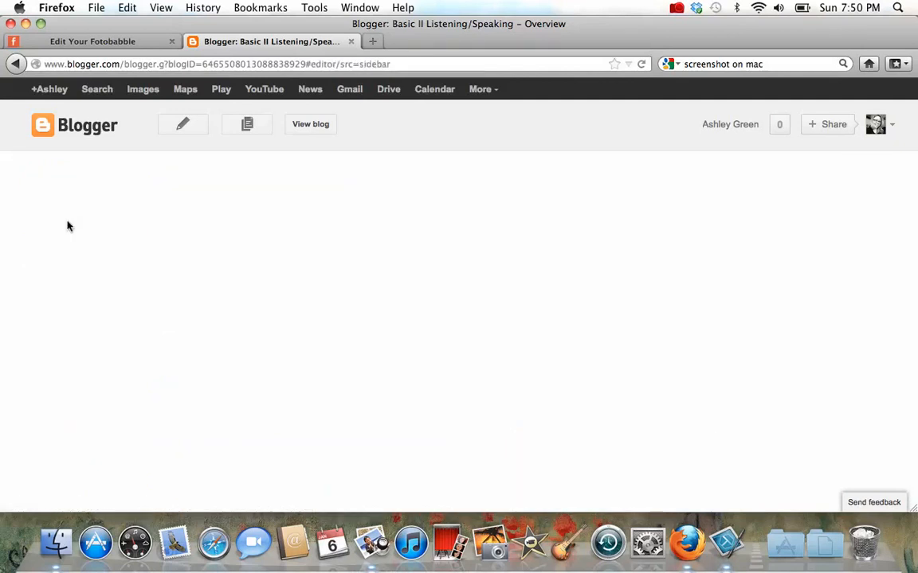
left_click(182, 125)
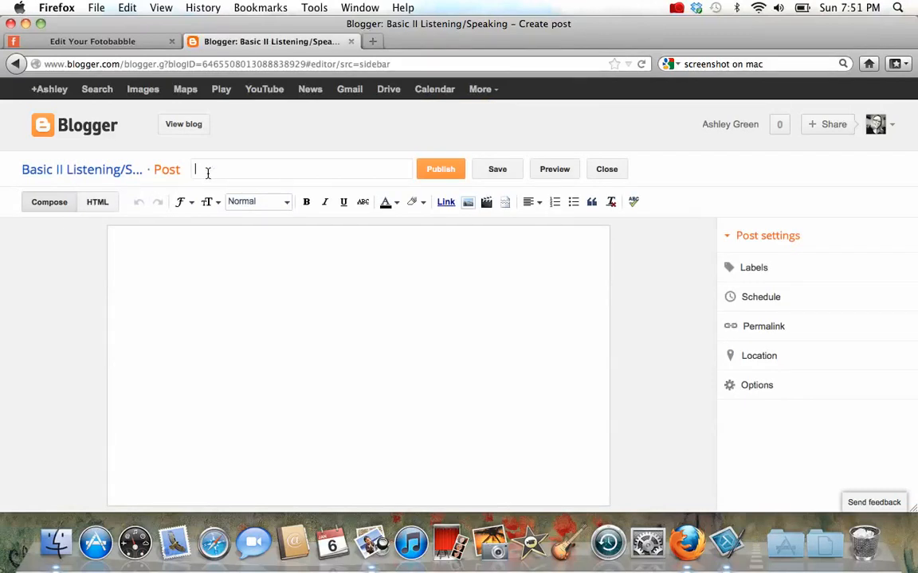
Step: Title the post 'My Fotobabble' and switch the body editor to HTML mode
type("My Fotob")
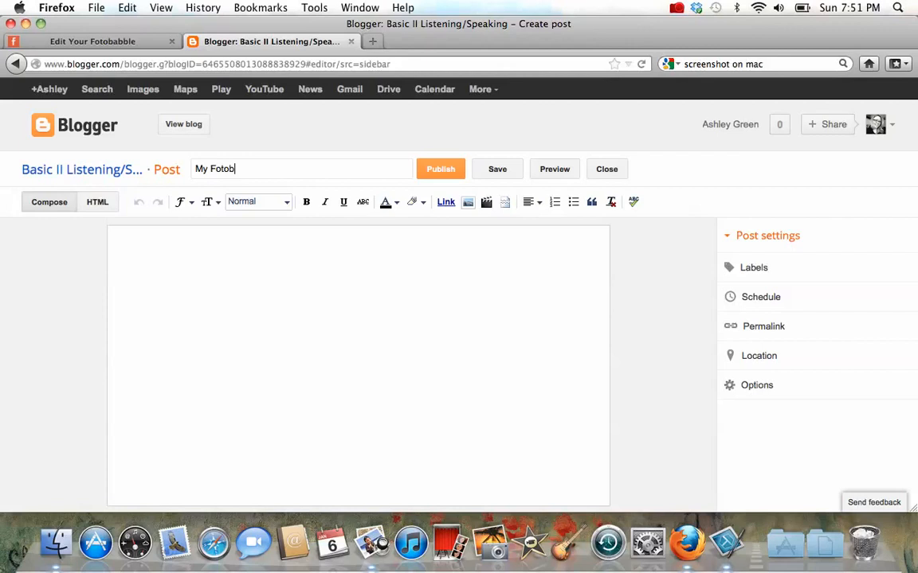
type("abble")
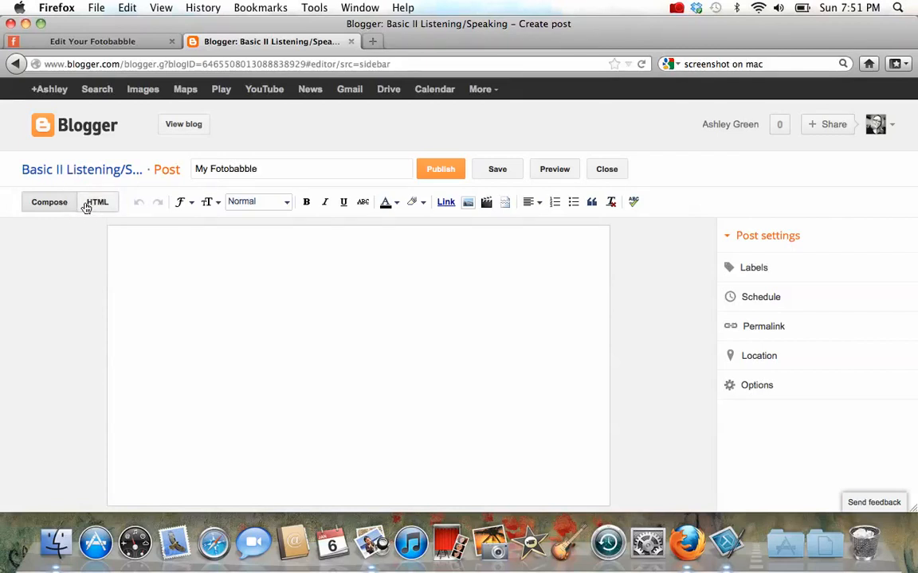
left_click(95, 201)
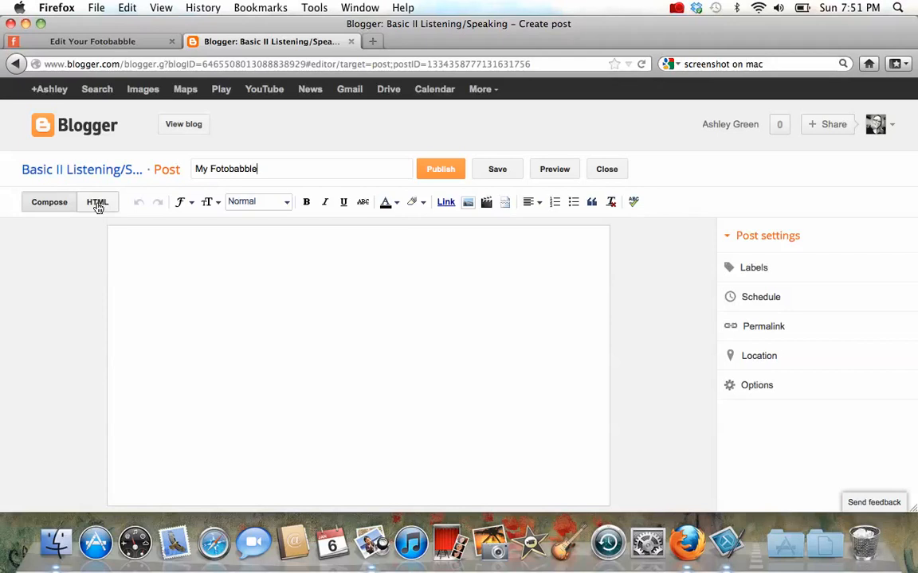
left_click(98, 201)
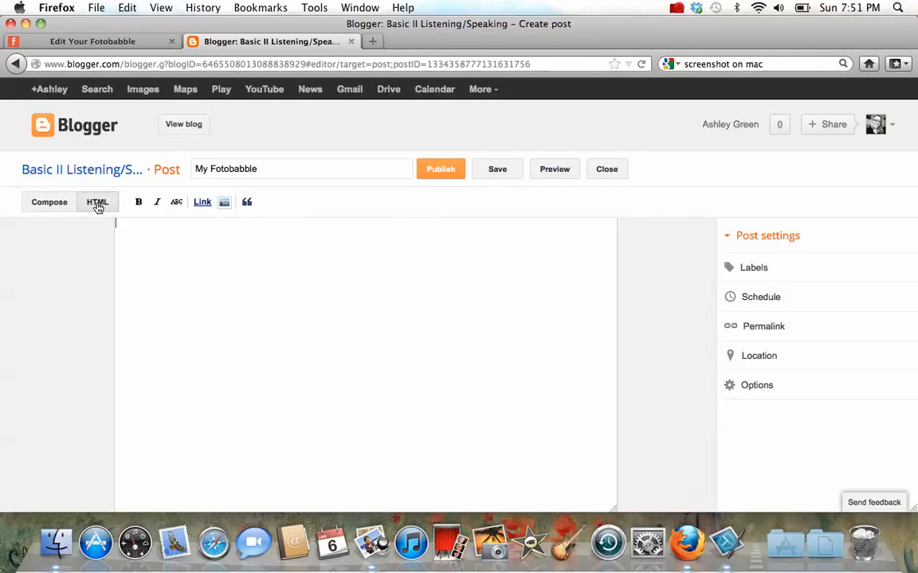
Step: Paste the Fotobabble embed code into the post's HTML body and publish 'My Fotobabble'
right_click(121, 226)
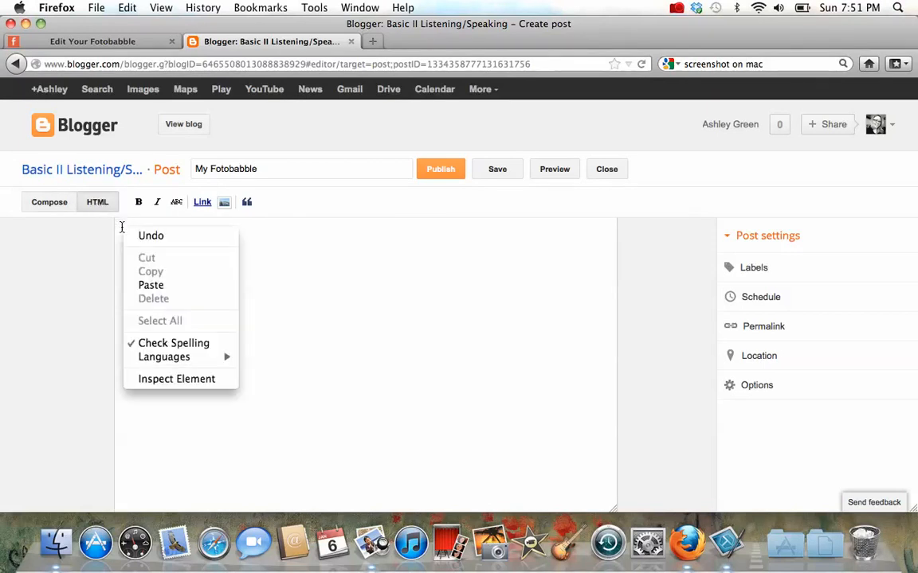
mouse_move(150, 284)
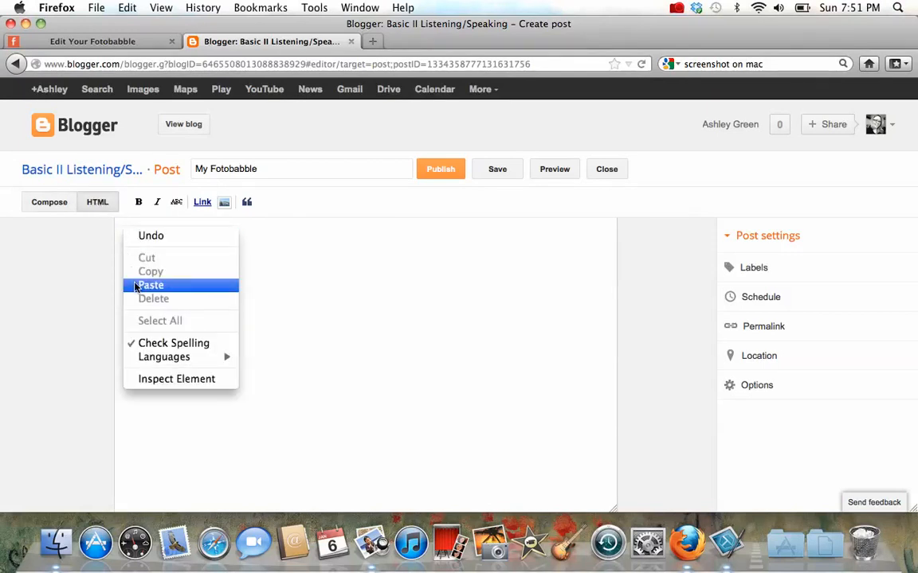
left_click(150, 285)
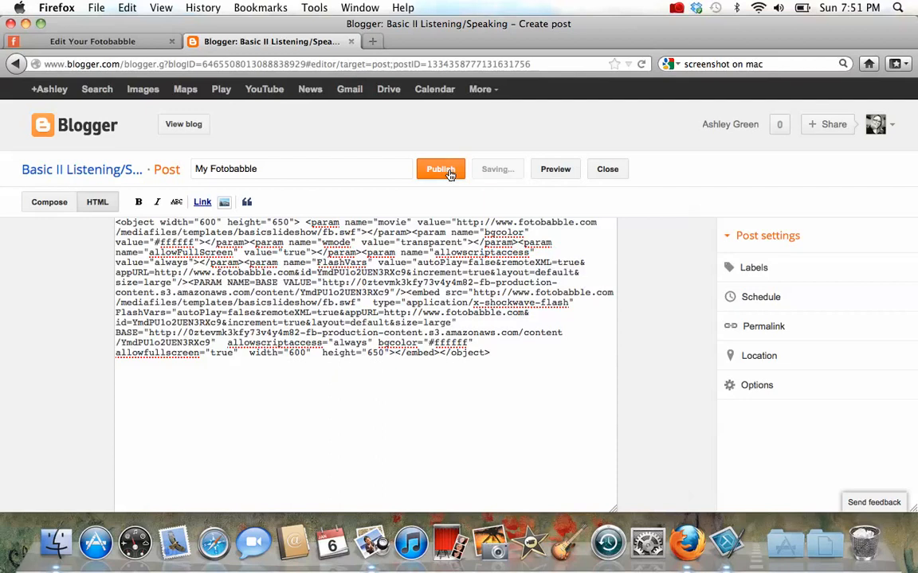
left_click(440, 169)
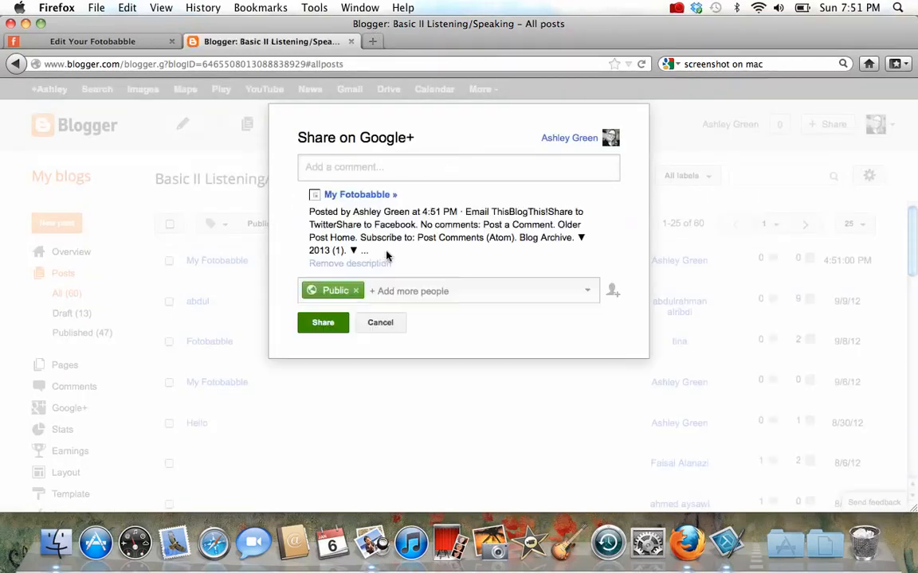
Step: Cancel the Google+ share prompt and go to view the live blog
left_click(380, 321)
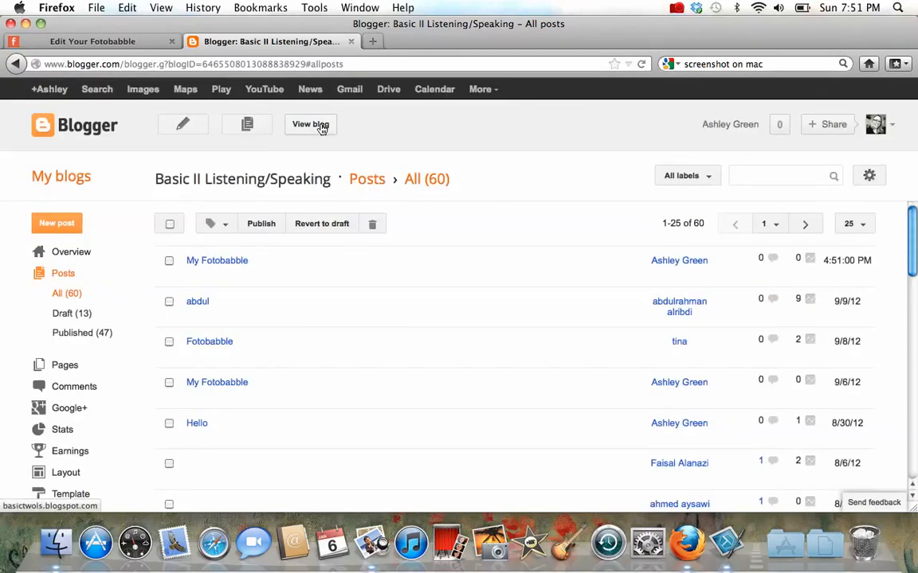
left_click(309, 124)
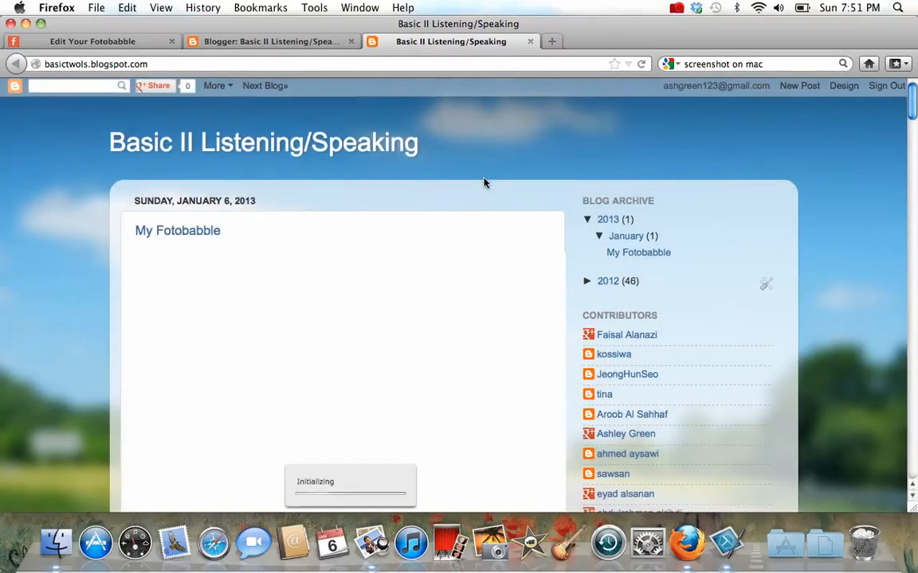
Step: Scroll down the live blog to the embedded Fotobabble player in the post
scroll("down", 3)
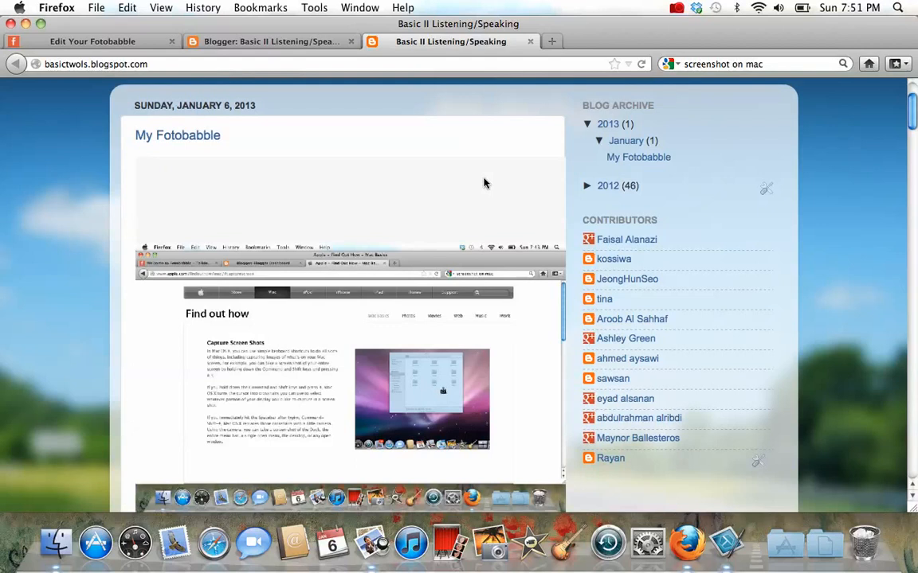
scroll("down", 3)
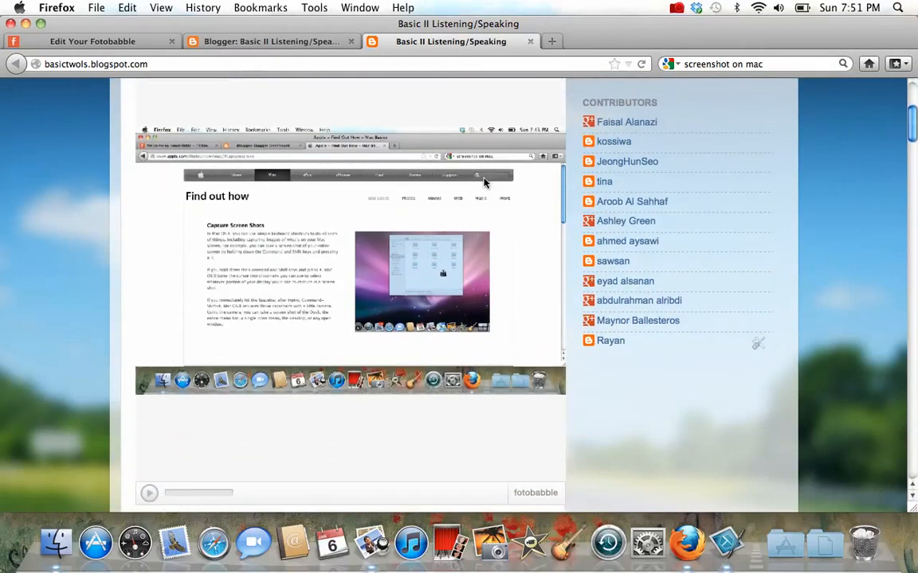